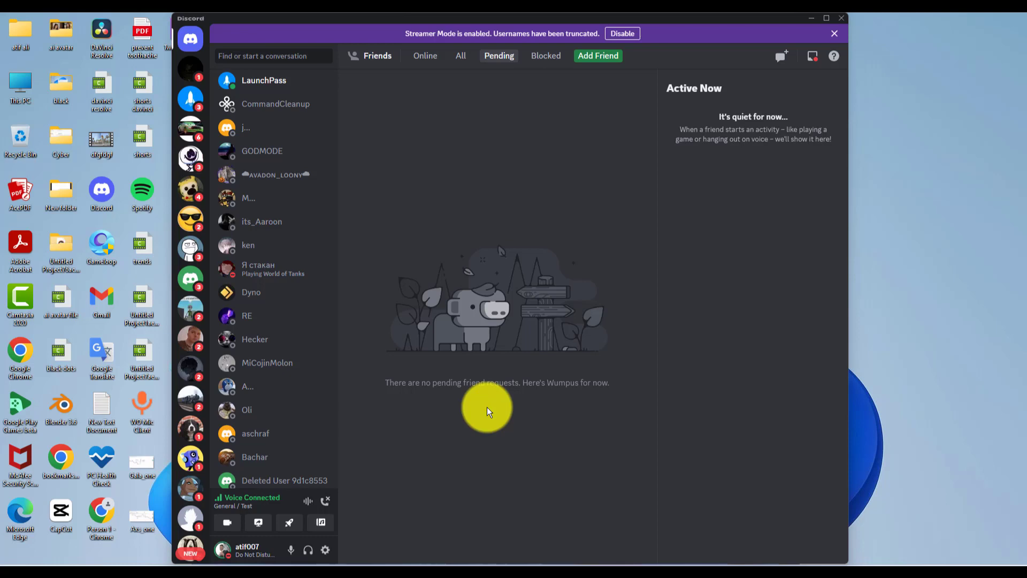
mouse_move(478, 414)
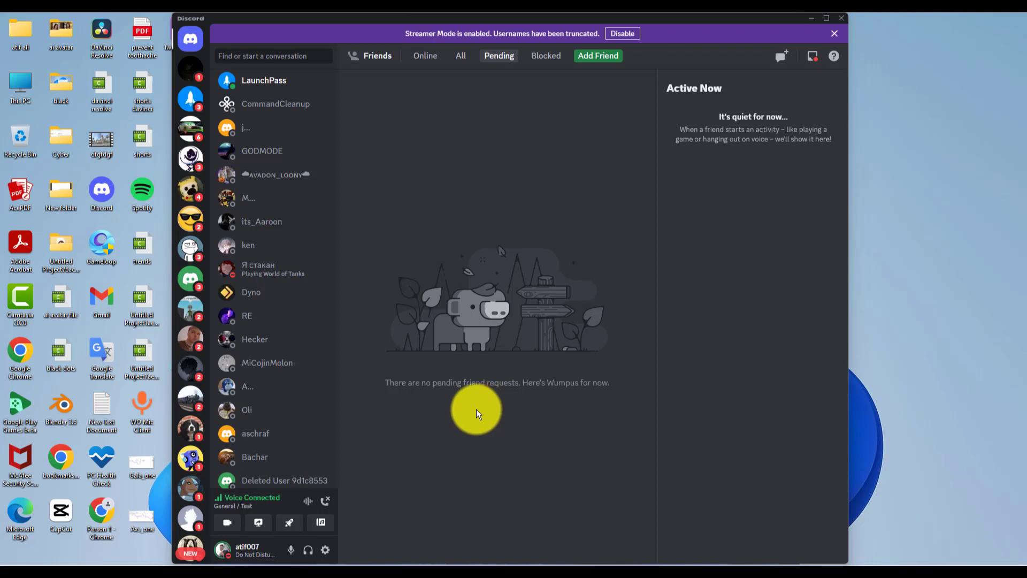
mouse_move(413, 370)
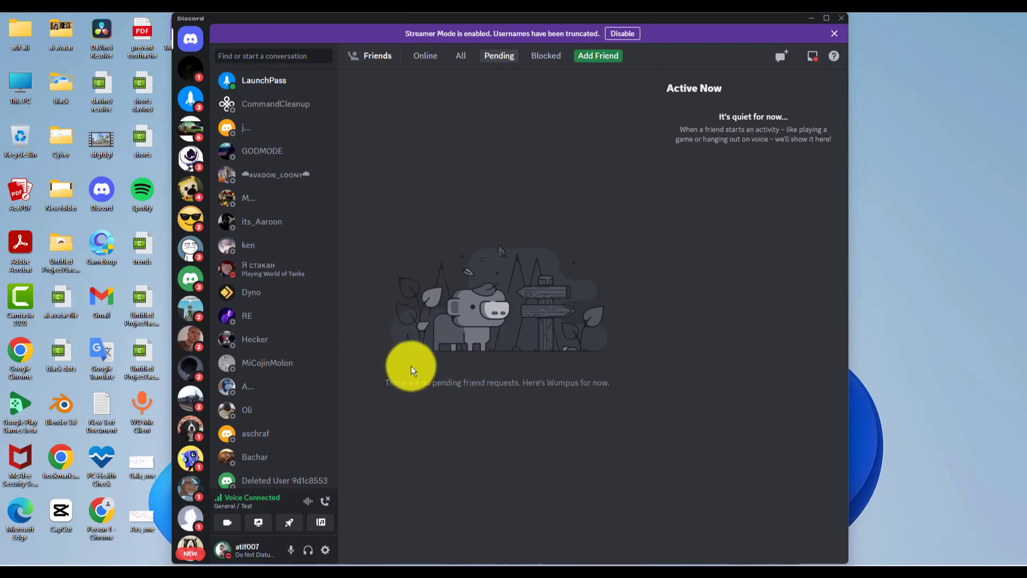
mouse_move(326, 555)
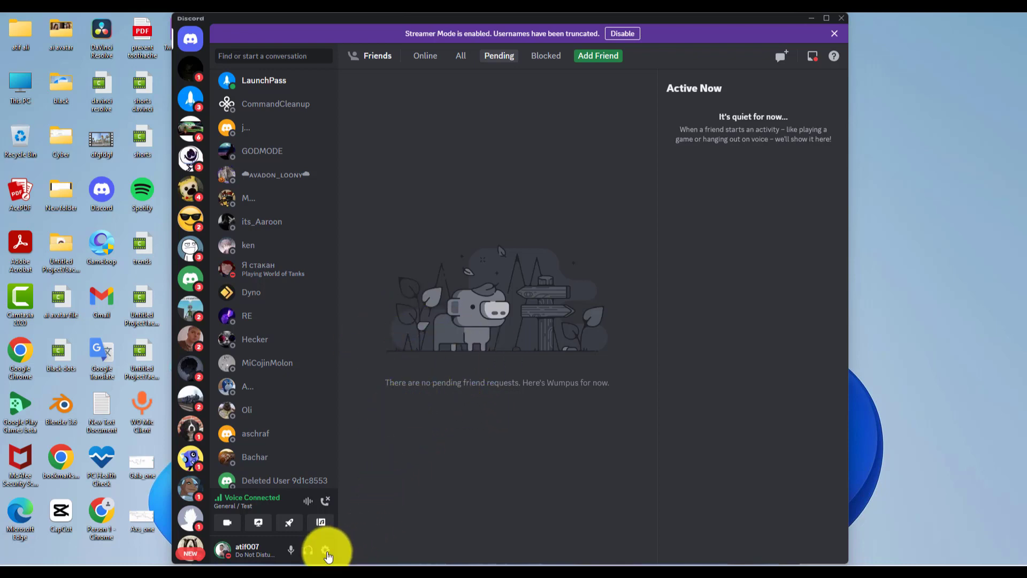
Step: Switch on the 'Enable in-game overlay' toggle in User Settings > Game Overlay
left_click(325, 551)
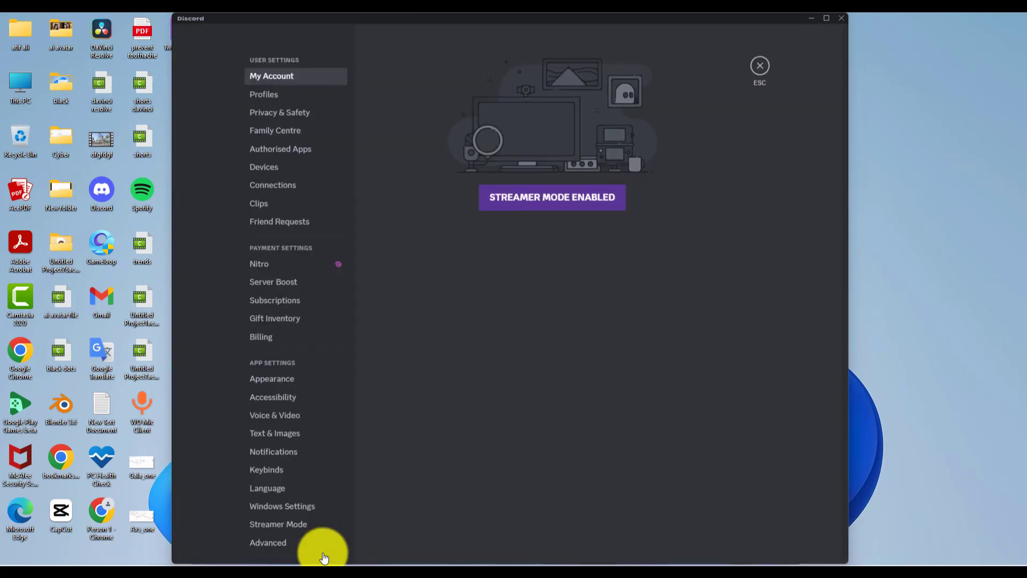
scroll("down", 3)
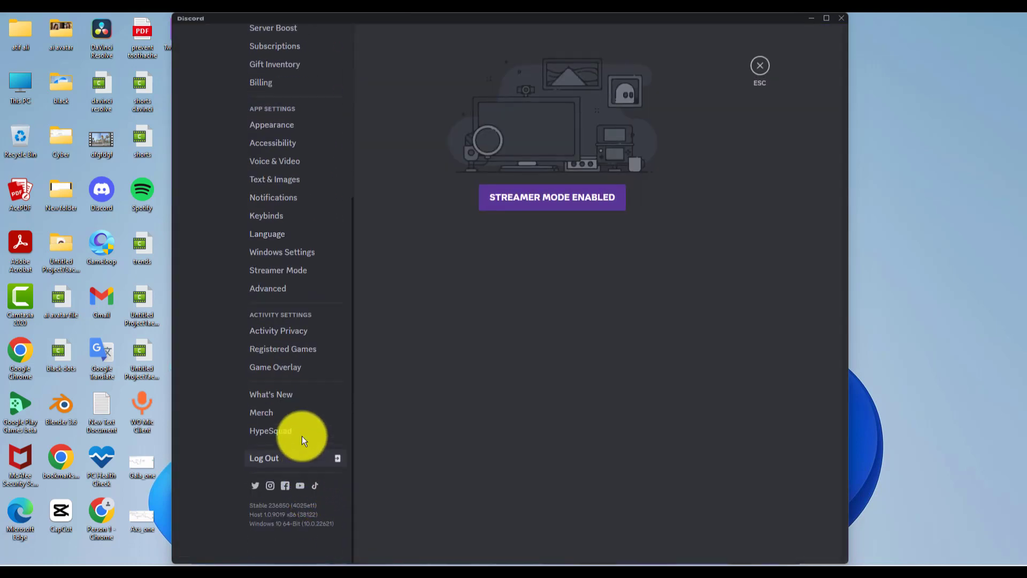
left_click(275, 367)
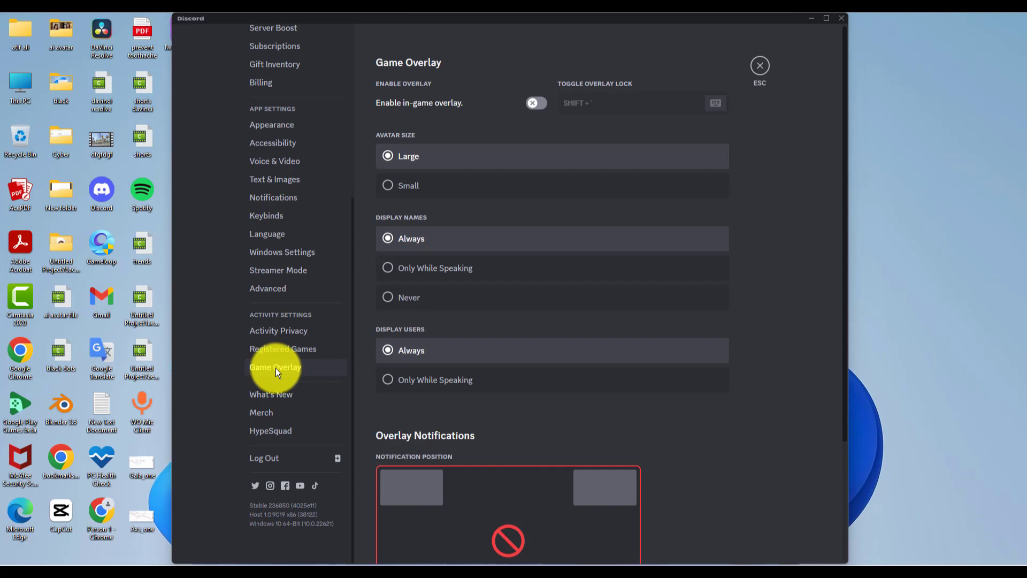
mouse_move(426, 106)
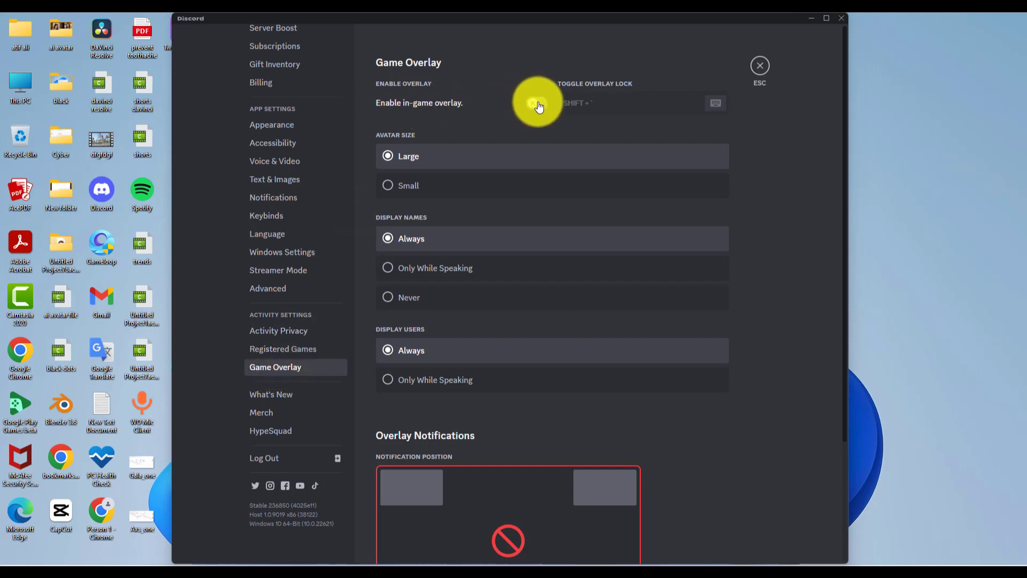
left_click(536, 102)
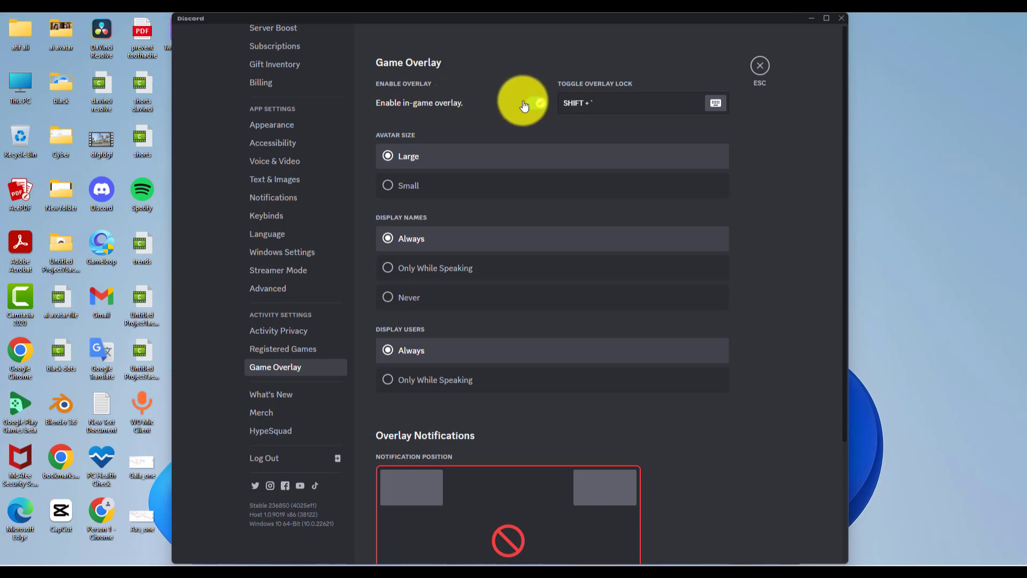
left_click(536, 103)
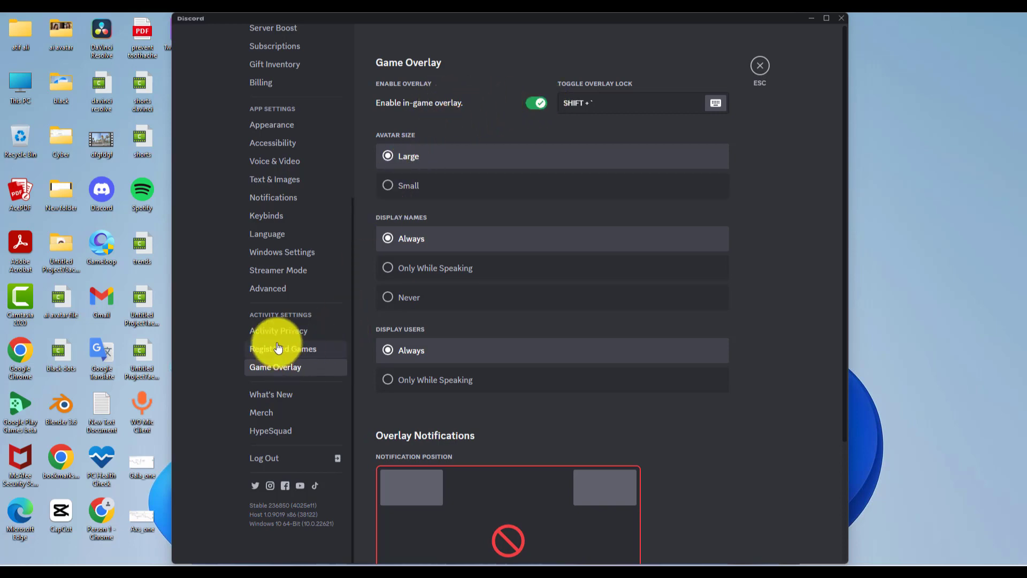
Step: Add Google Chrome as a game under Registered Games
left_click(282, 349)
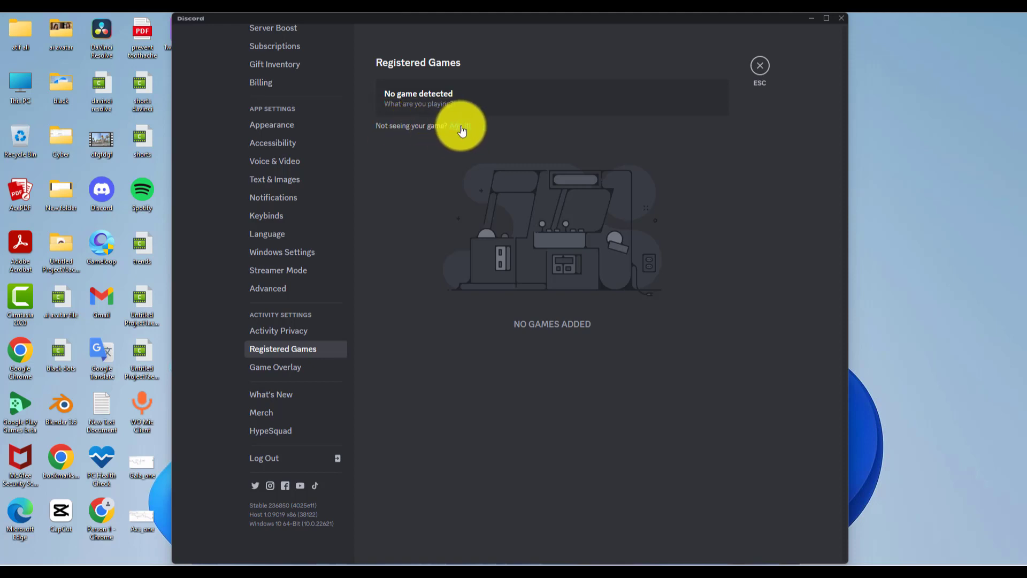
left_click(460, 125)
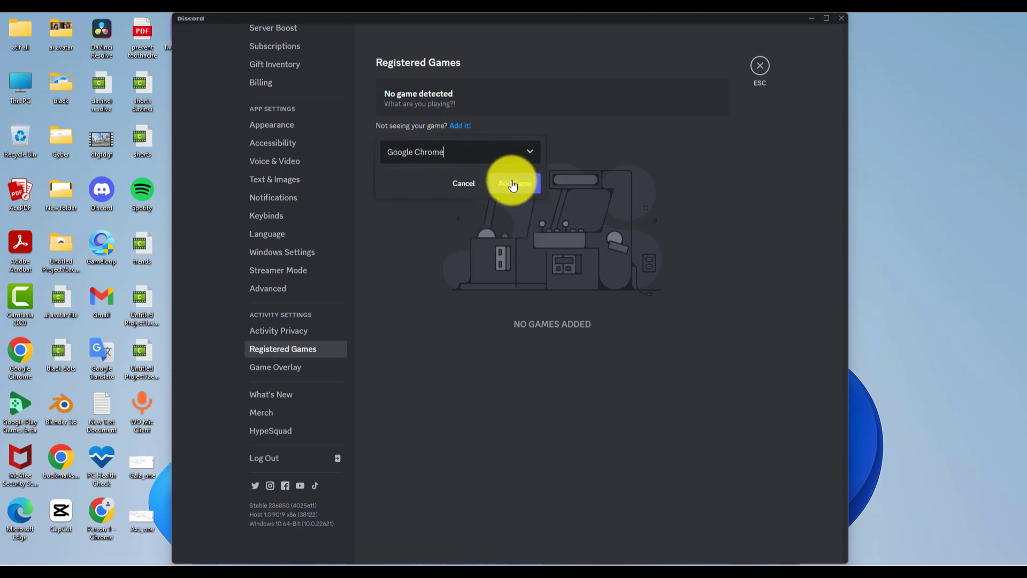
left_click(514, 183)
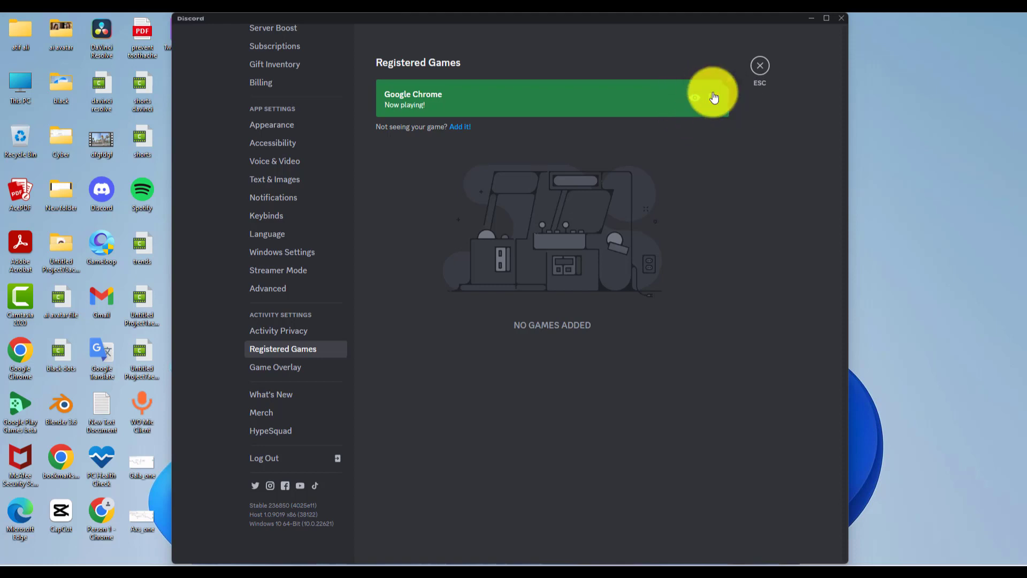
mouse_move(694, 98)
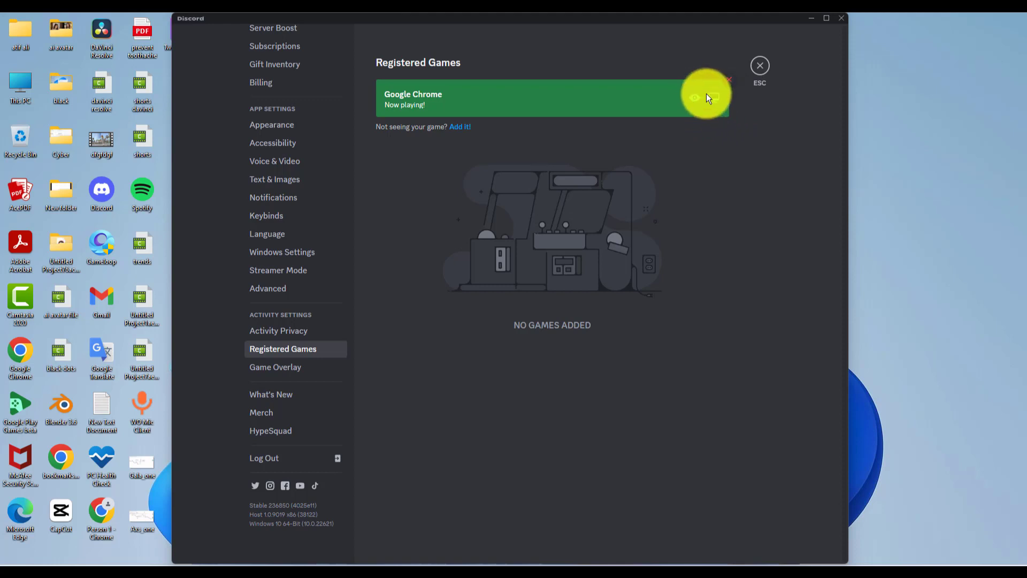
mouse_move(714, 98)
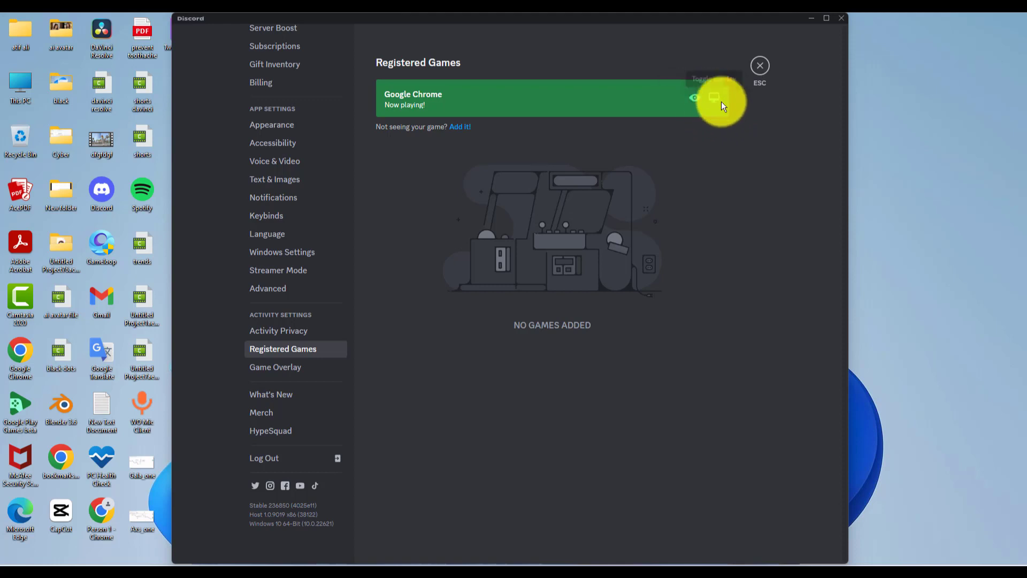
mouse_move(714, 102)
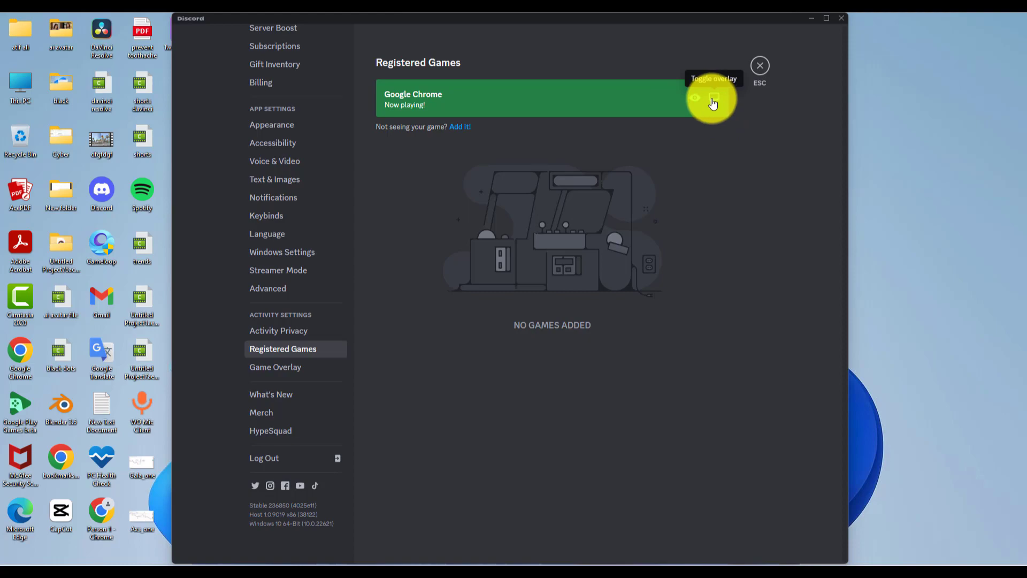